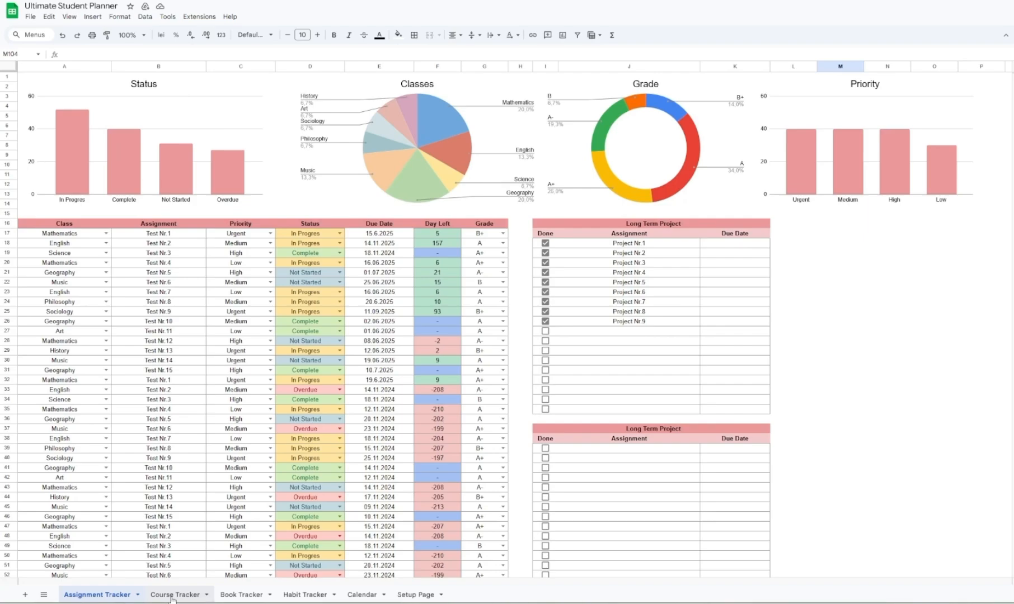
- Show the Course Tracker sheet with its 2024 and 2025 weekly class checkboxes
click(174, 595)
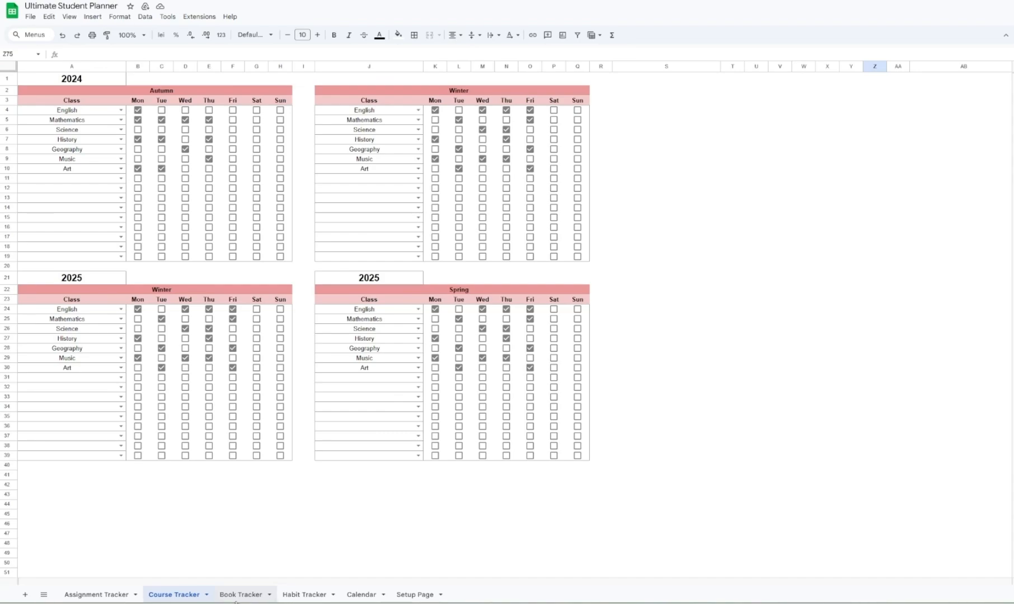
- Show the Book Tracker sheet with its textbook list and Classes and Type of Book charts
click(241, 595)
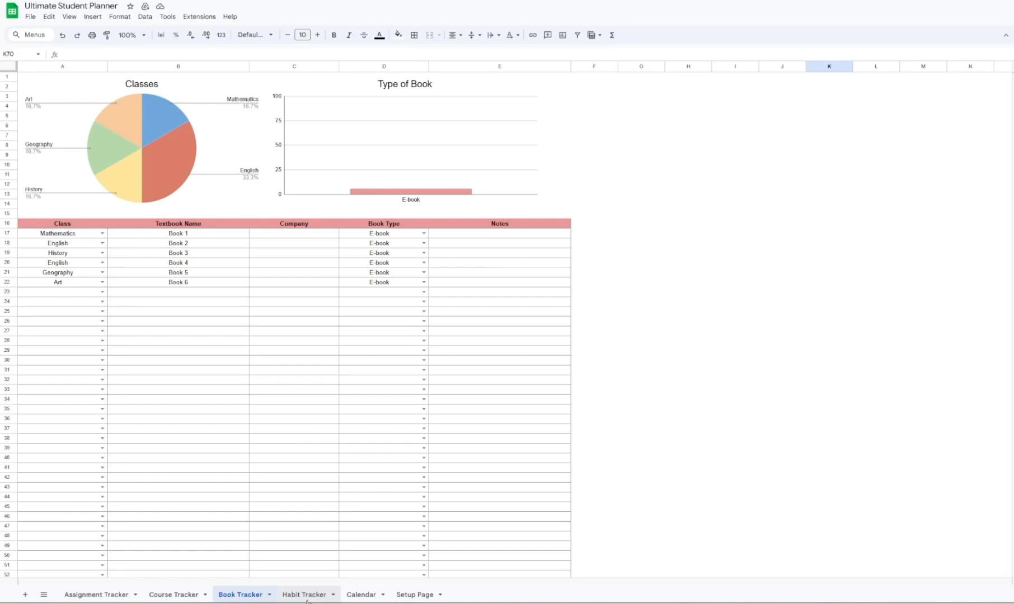
- Show the Habit Tracker sheet with September–November 2024 daily habit checkboxes
click(304, 594)
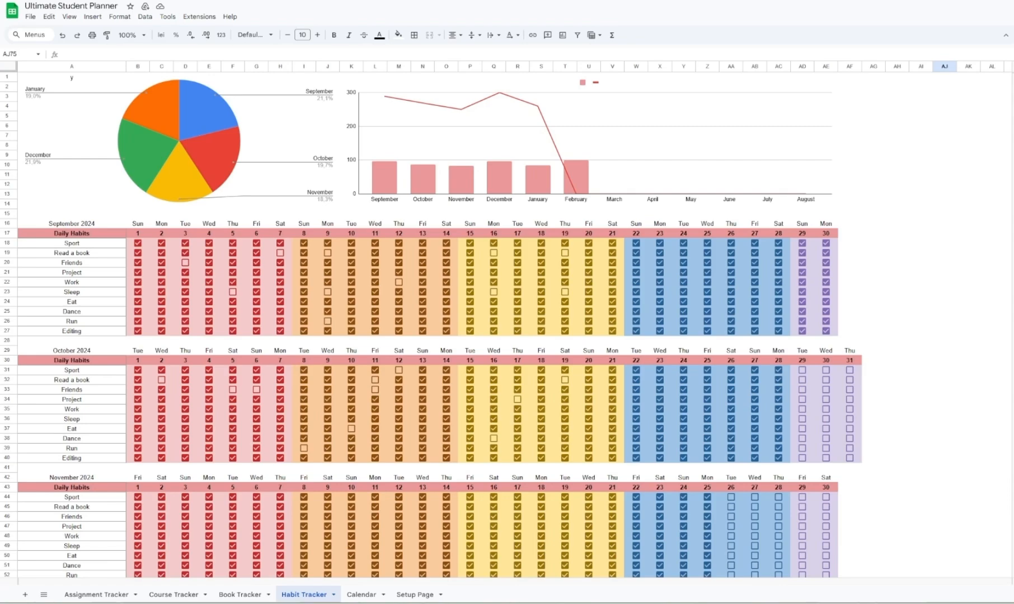
- Show the Calendar sheet with the September 2024 month grid and its activities
click(360, 594)
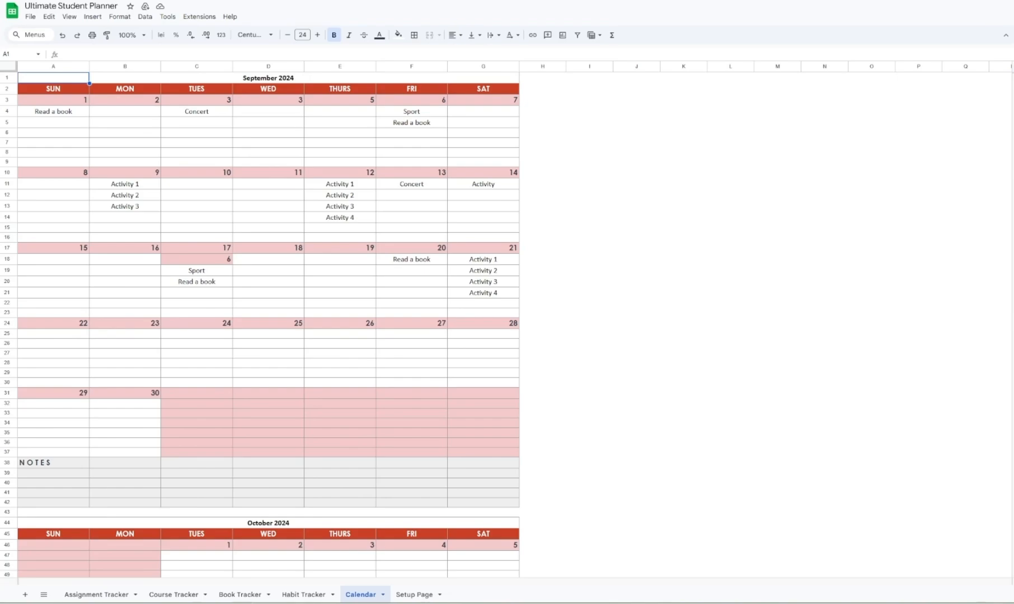
- Show the Setup Page lists, then return to the Assignment Tracker sheet
click(414, 594)
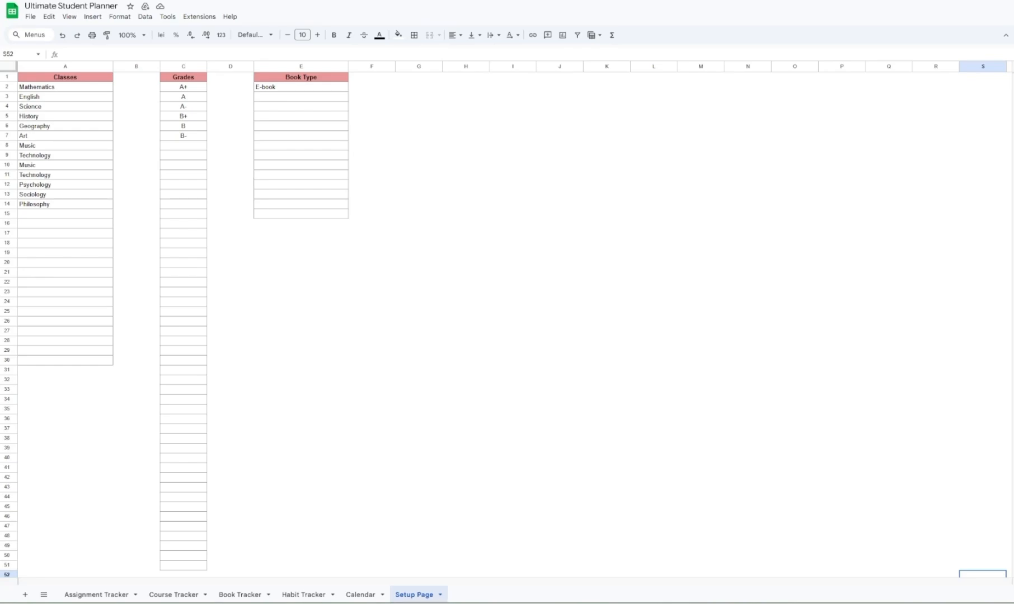
click(96, 594)
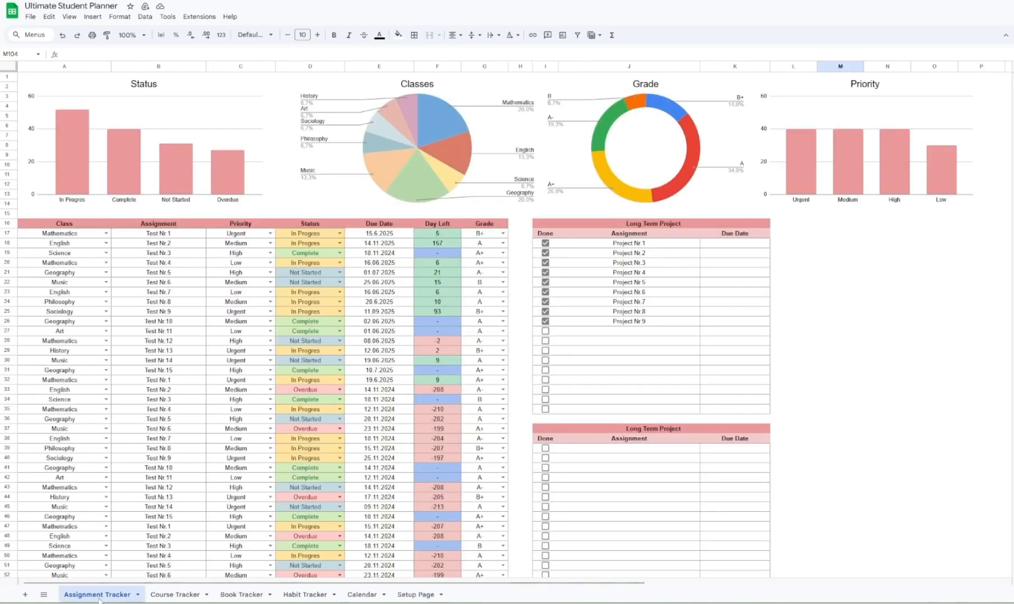